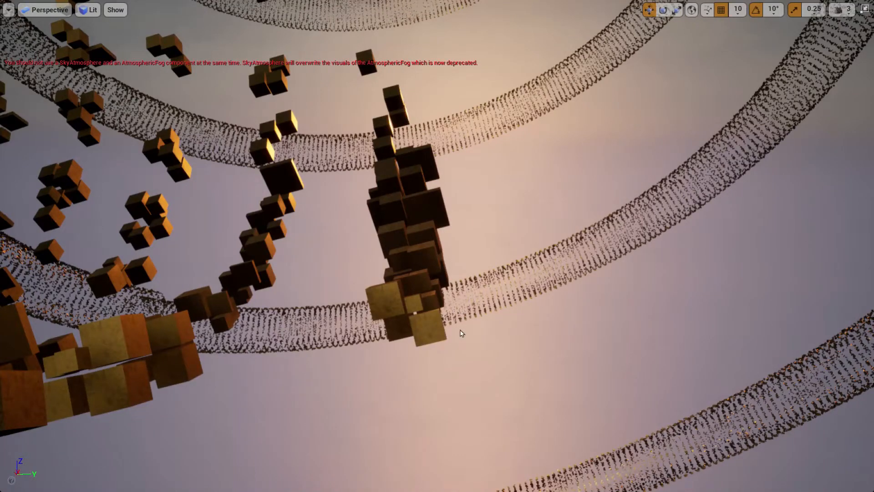
mouse_move(473, 356)
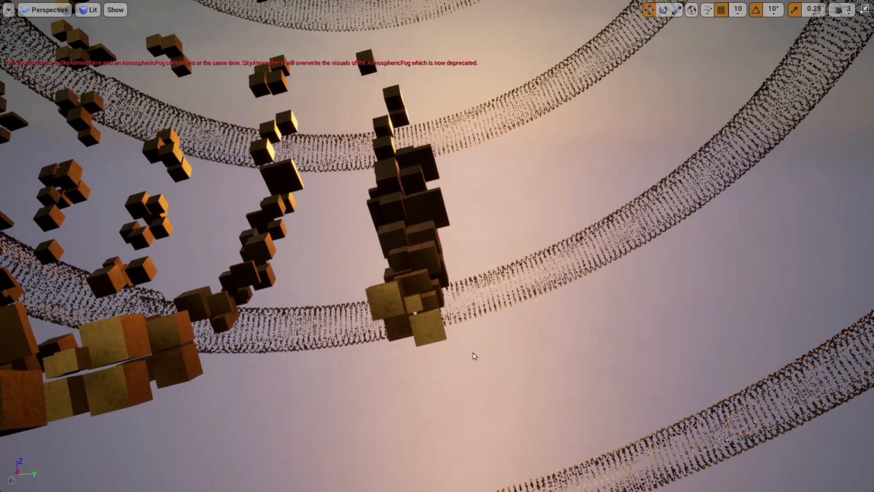